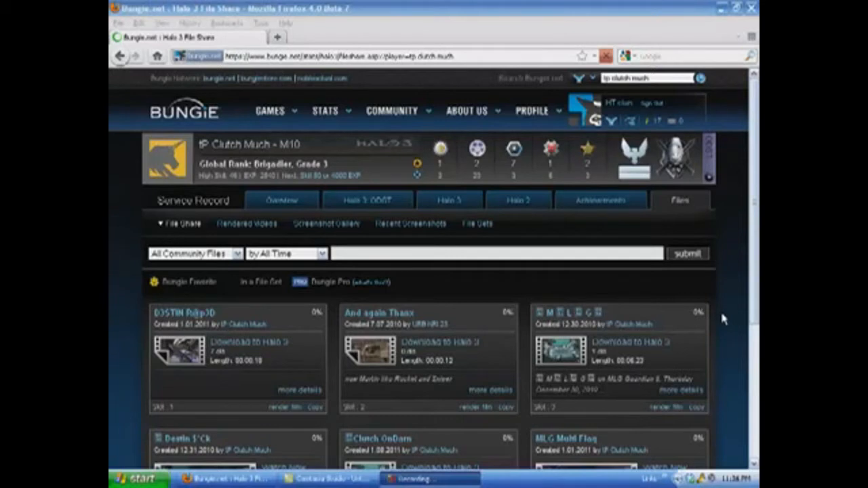
mouse_move(624, 318)
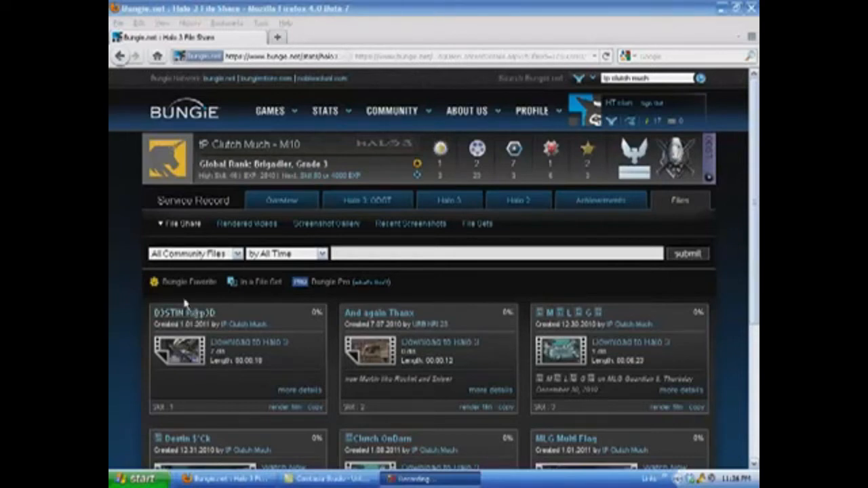
Scroll the Halo 3 file share grid and open the D3STIN R@p3D clip's details.
left_click(183, 312)
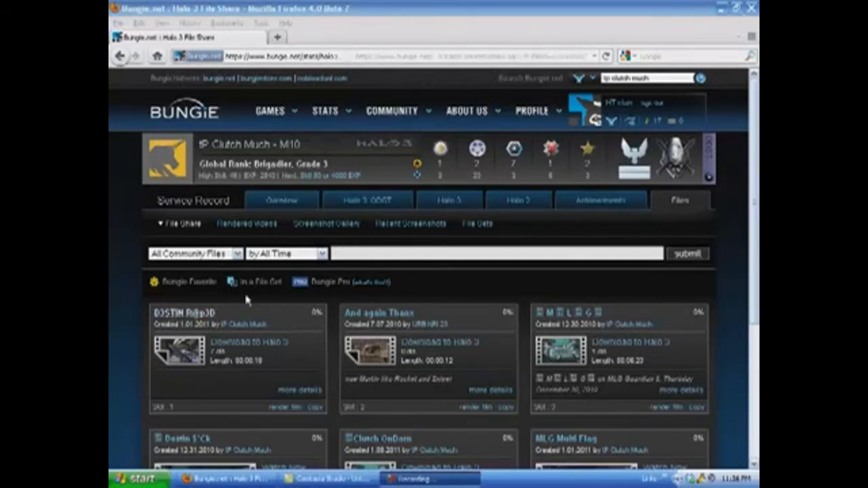
mouse_move(495, 223)
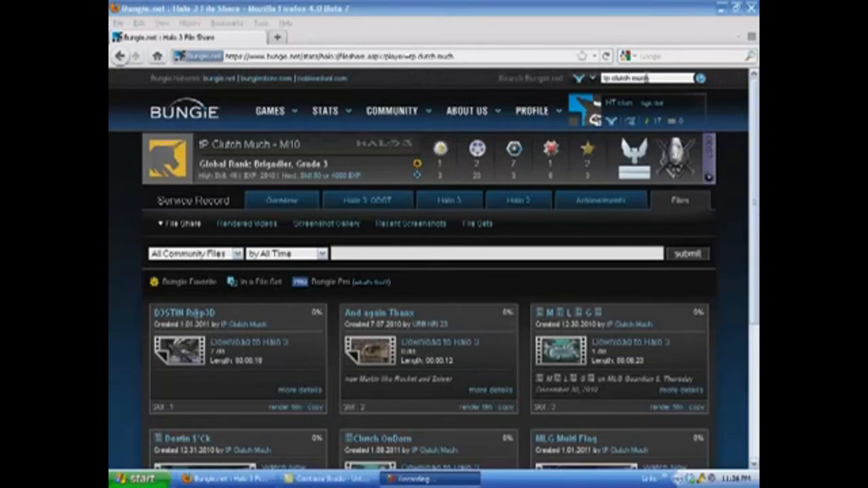
mouse_move(225, 305)
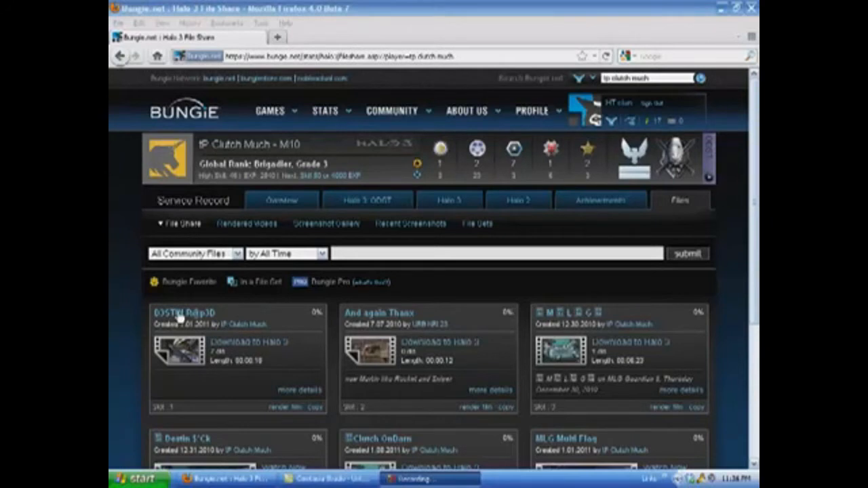
mouse_move(160, 338)
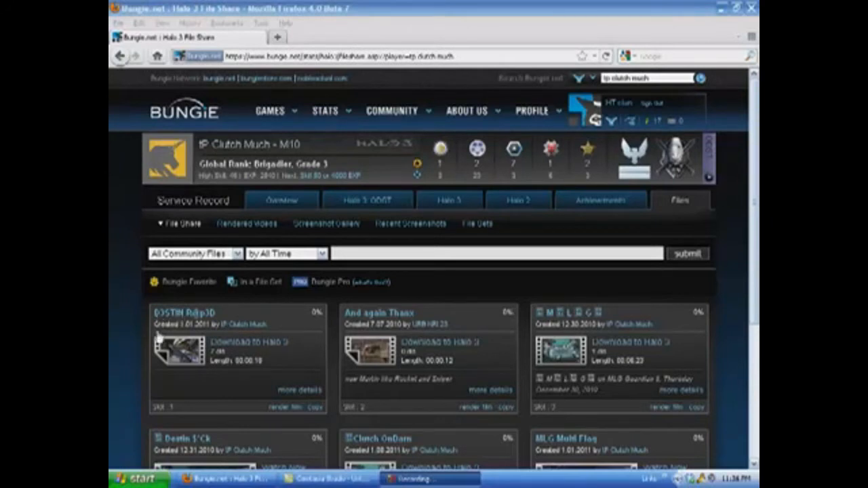
left_click(467, 111)
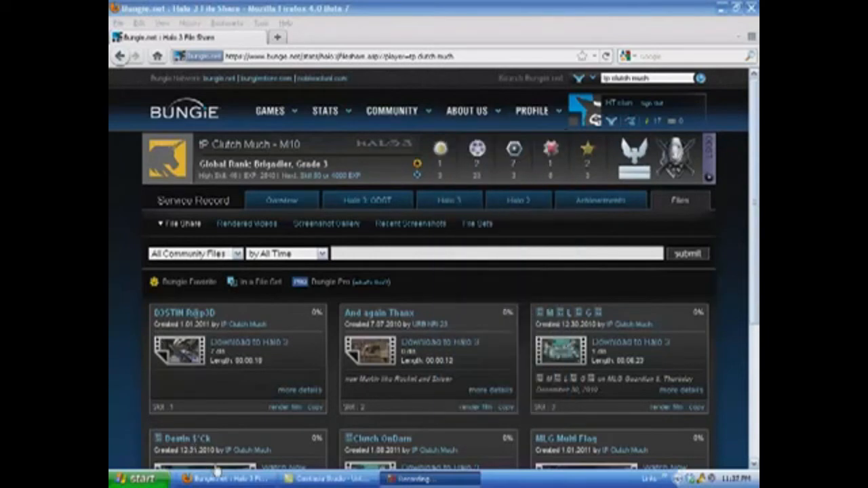
mouse_move(265, 417)
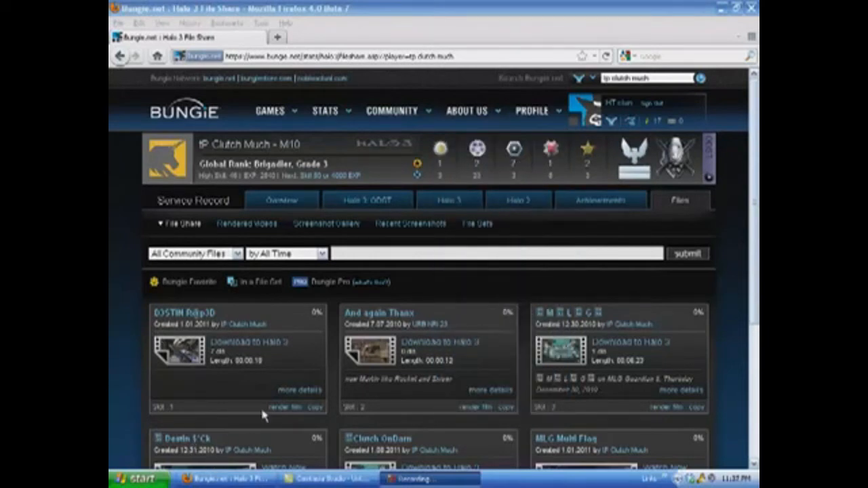
mouse_move(743, 310)
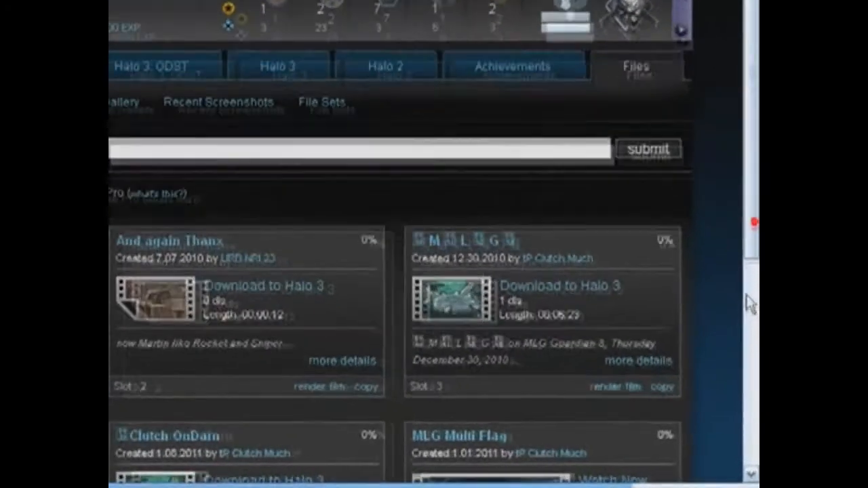
scroll("down", 3)
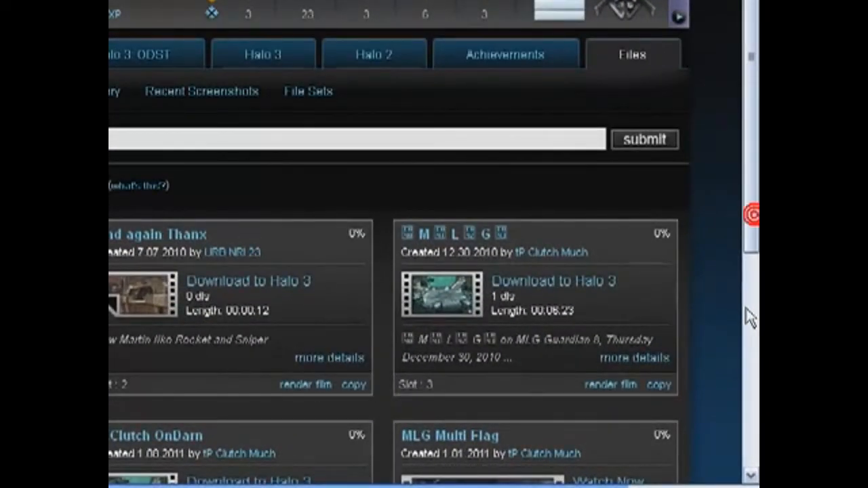
scroll("down", 3)
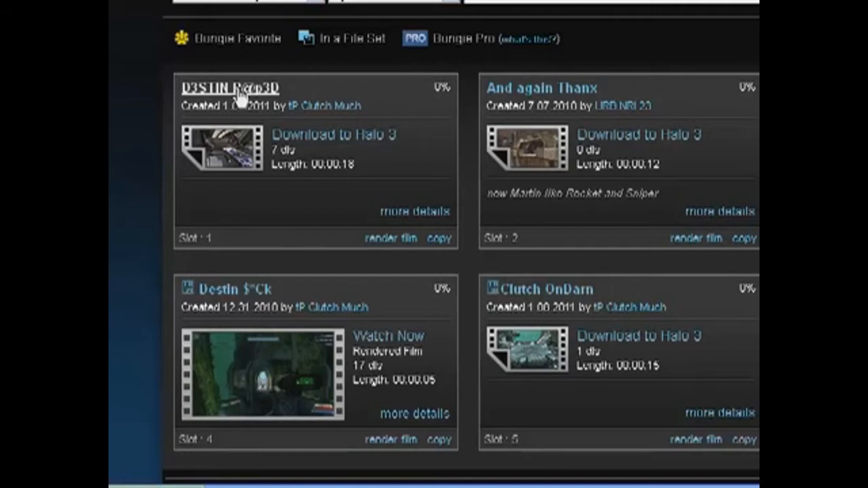
mouse_move(241, 99)
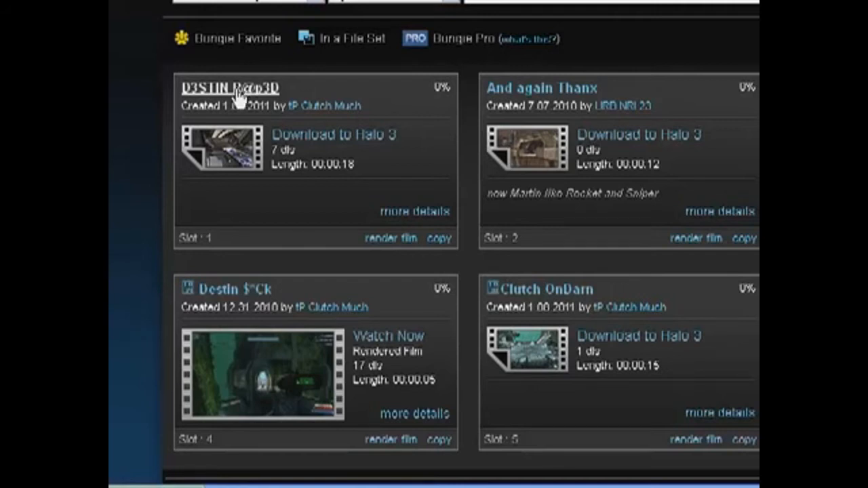
mouse_move(128, 100)
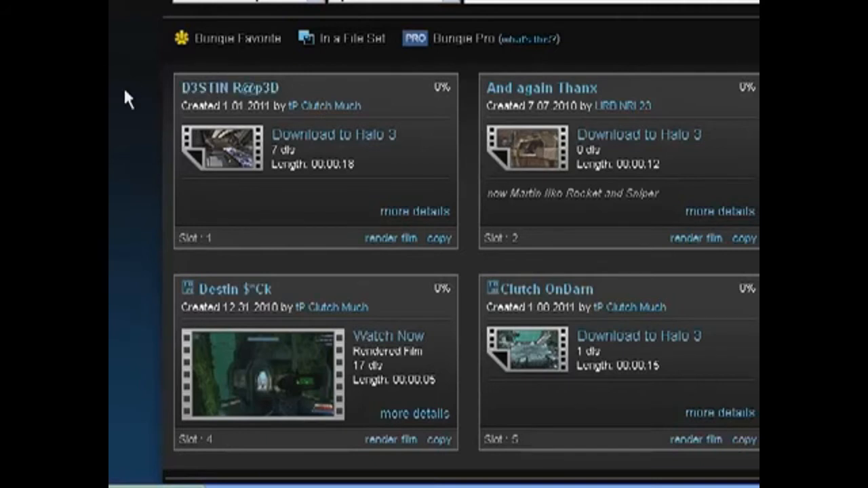
mouse_move(339, 188)
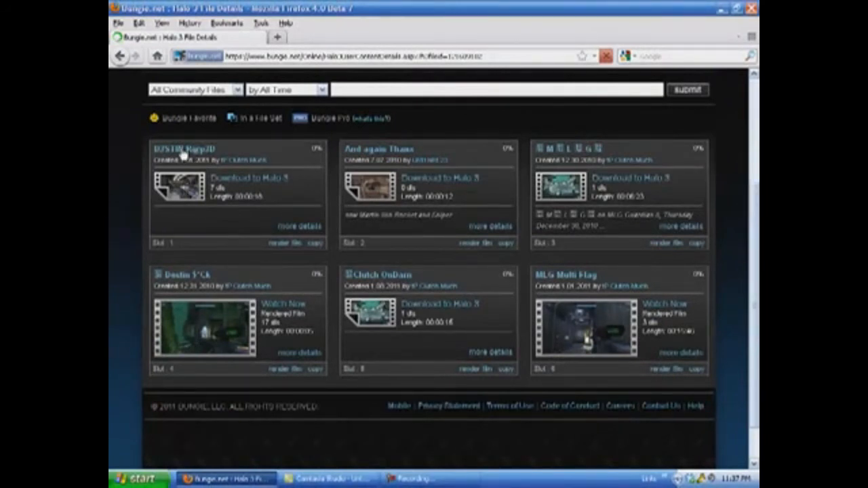
left_click(183, 149)
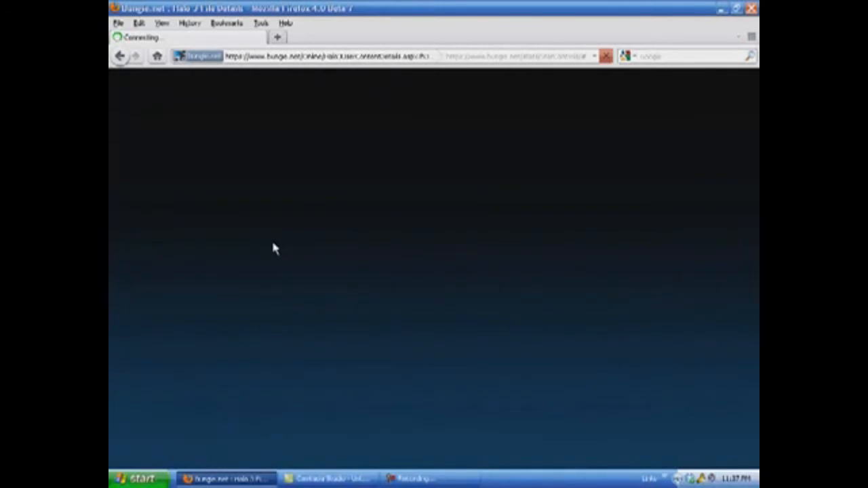
mouse_move(276, 265)
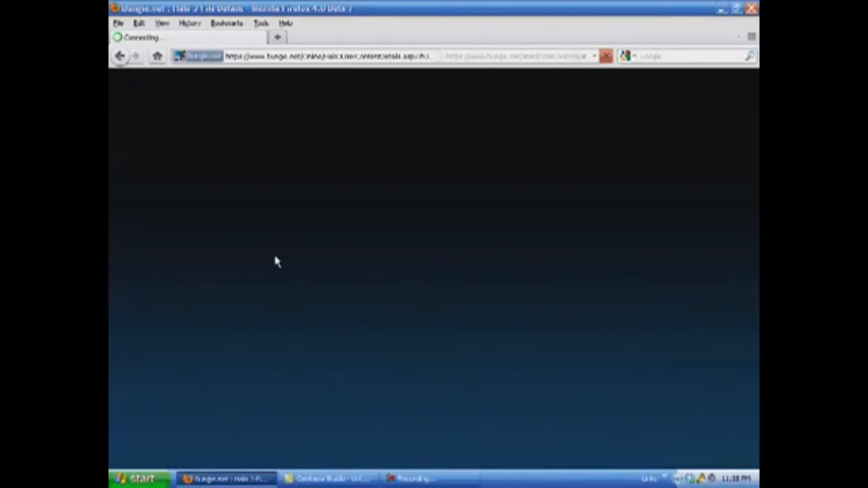
mouse_move(266, 254)
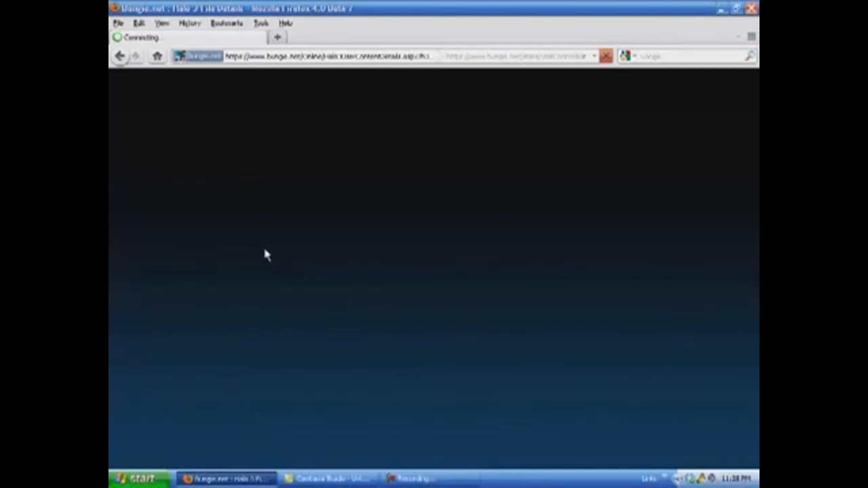
mouse_move(256, 257)
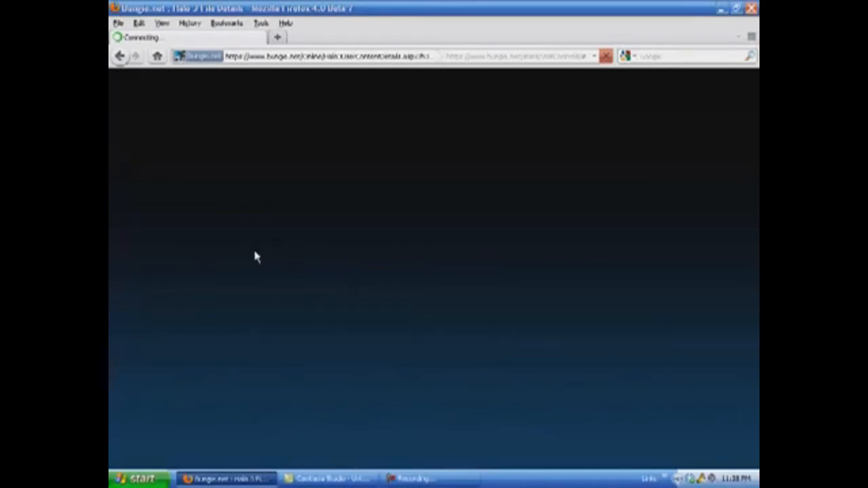
mouse_move(315, 261)
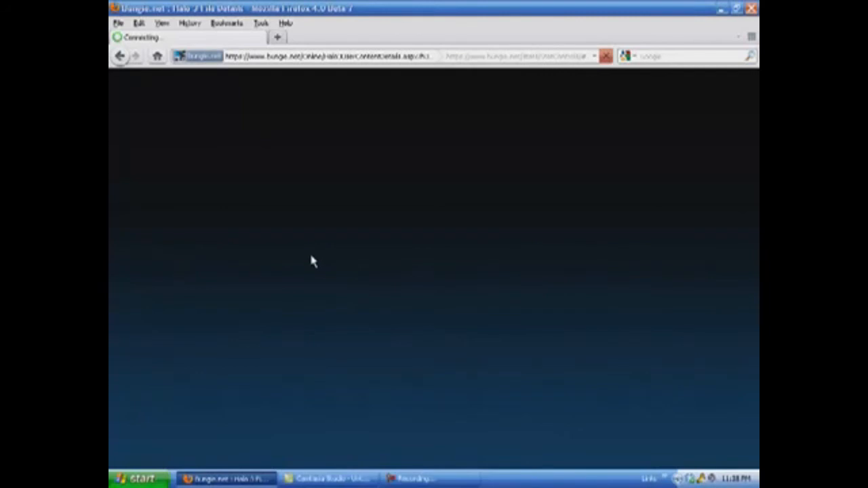
mouse_move(276, 265)
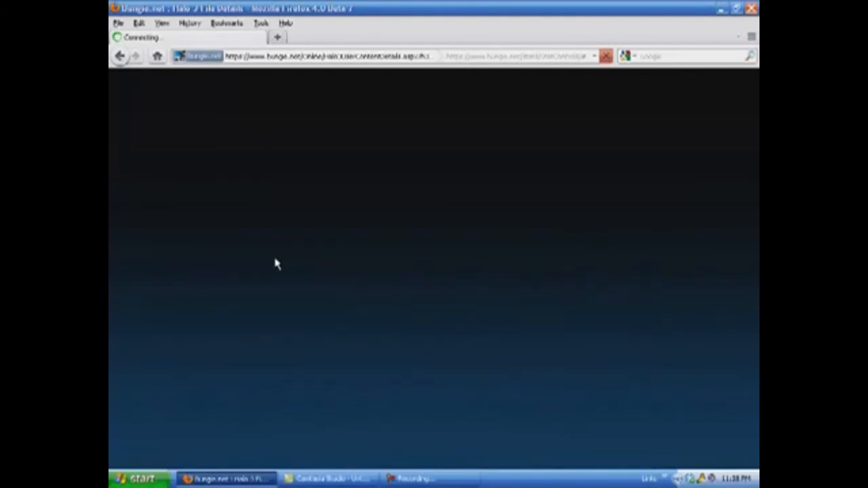
mouse_move(321, 71)
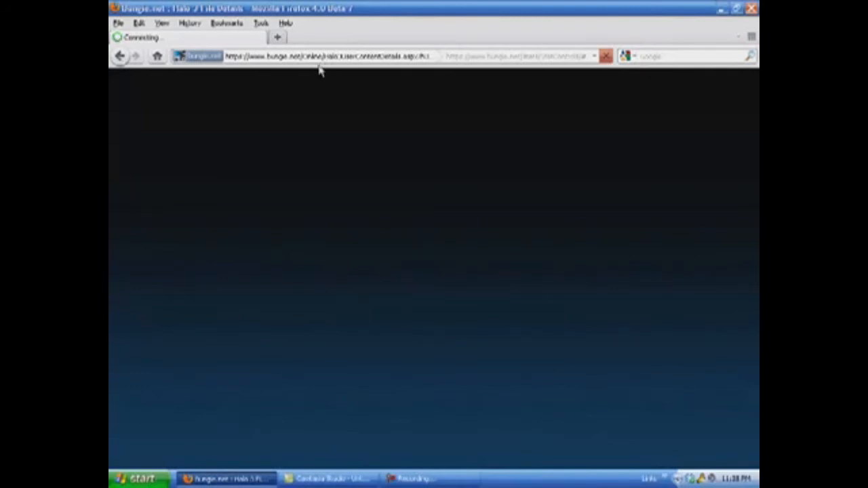
mouse_move(334, 360)
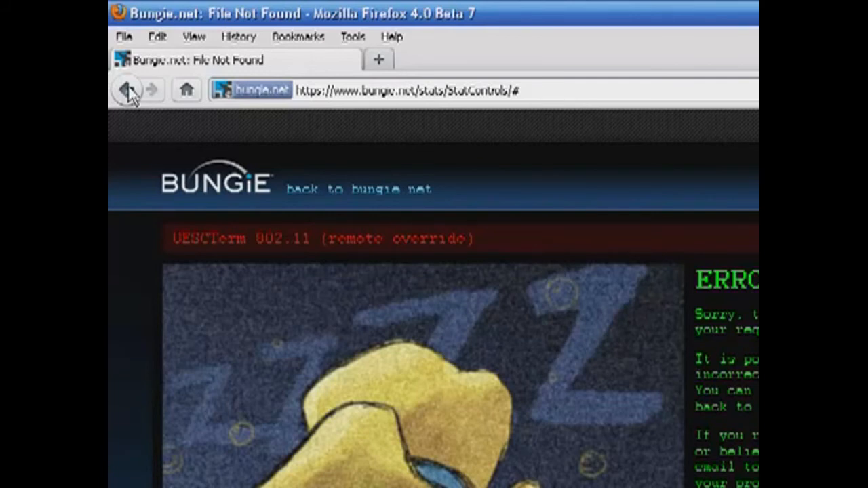
left_click(128, 89)
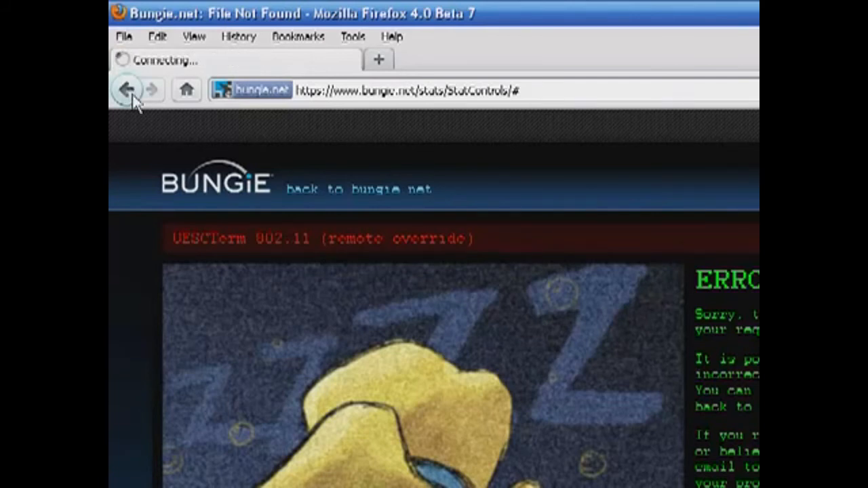
left_click(127, 90)
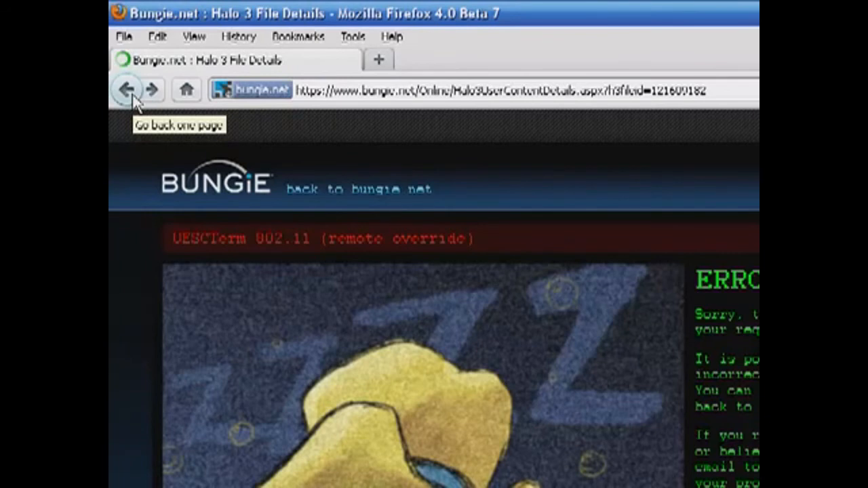
left_click(128, 89)
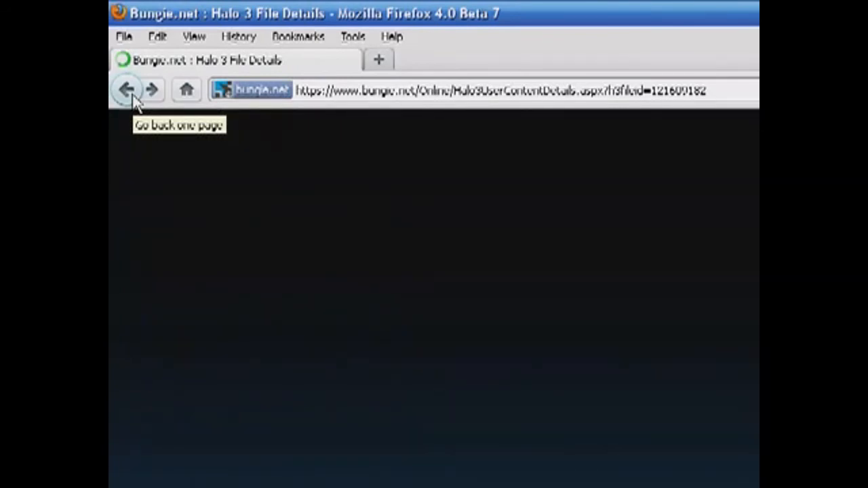
mouse_move(210, 171)
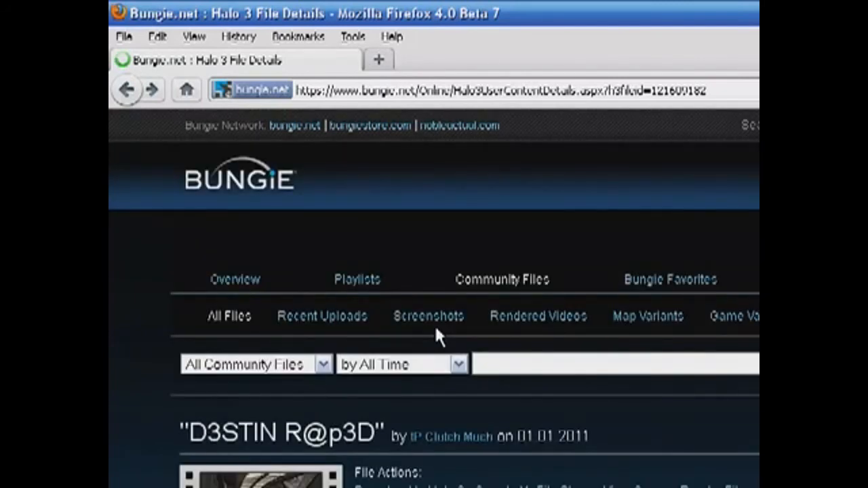
Scroll down to the File Actions row with the Render Film link.
scroll("down", 3)
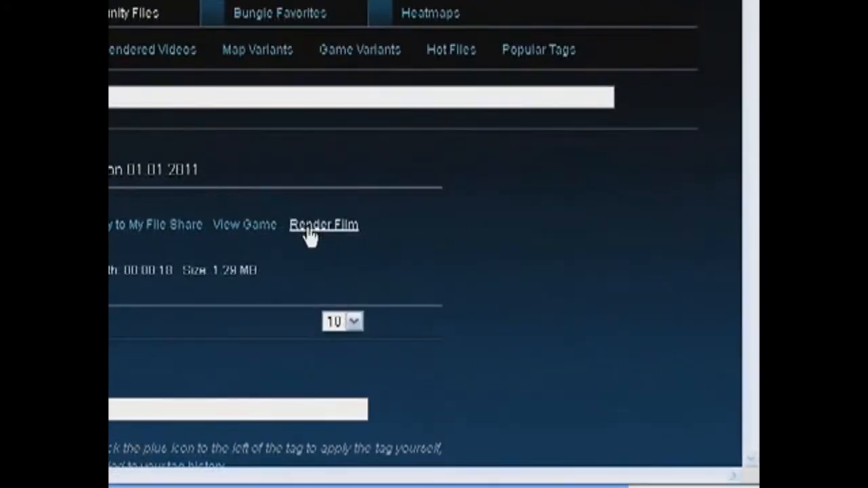
mouse_move(326, 197)
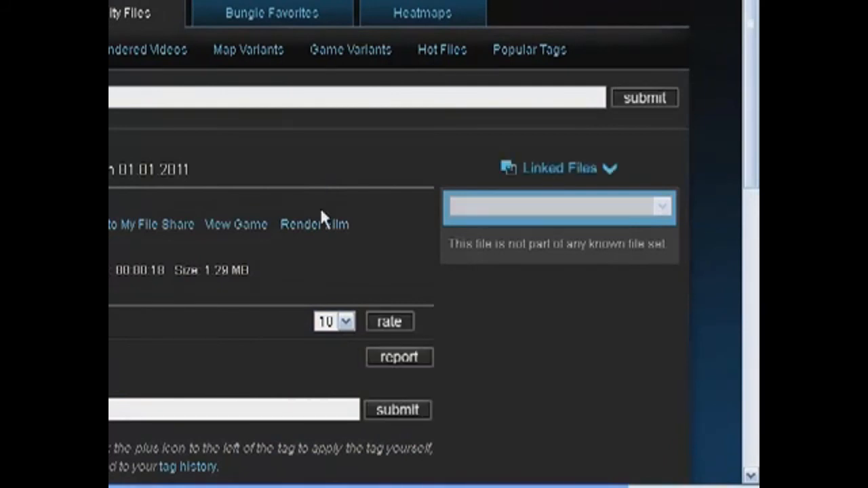
mouse_move(315, 224)
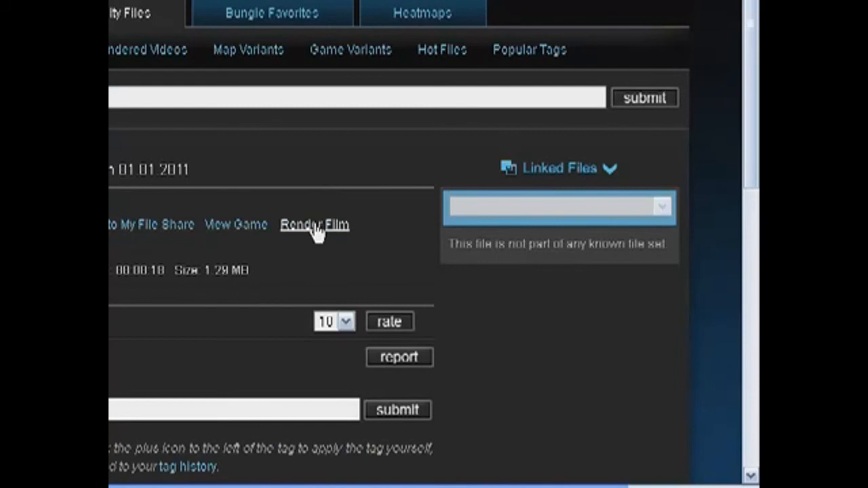